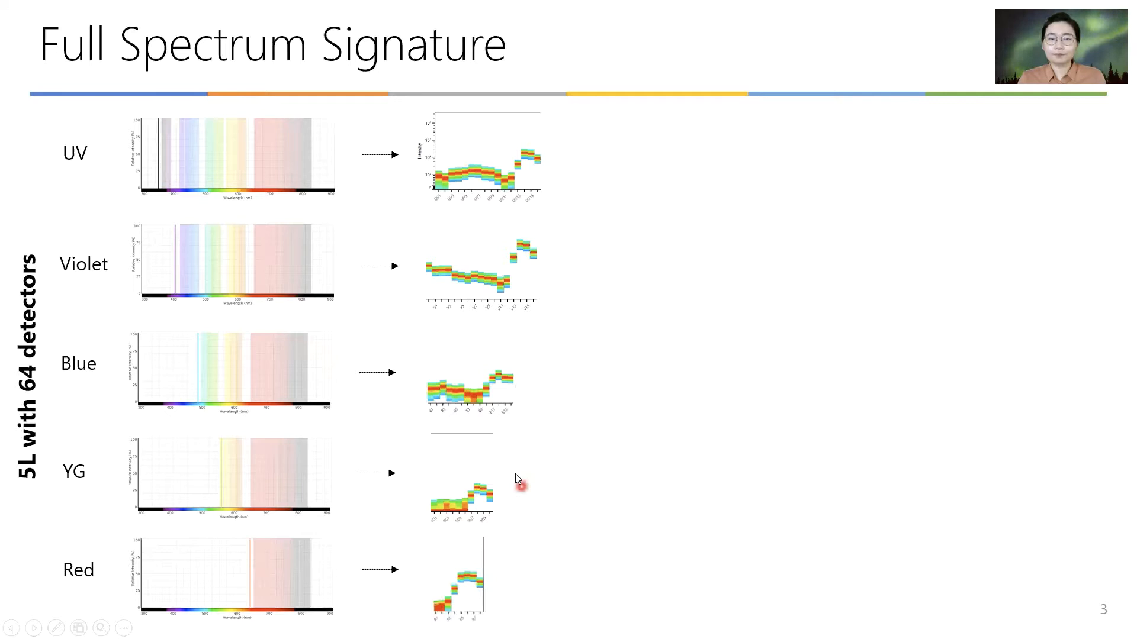
pyautogui.moveTo(557, 358)
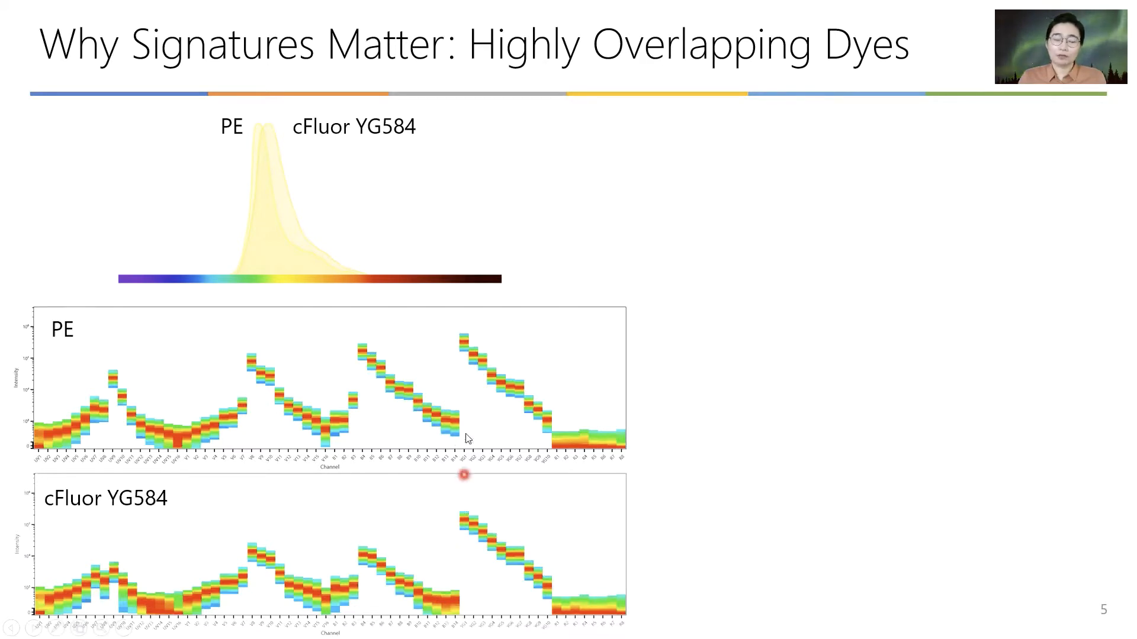
pyautogui.moveTo(464, 330)
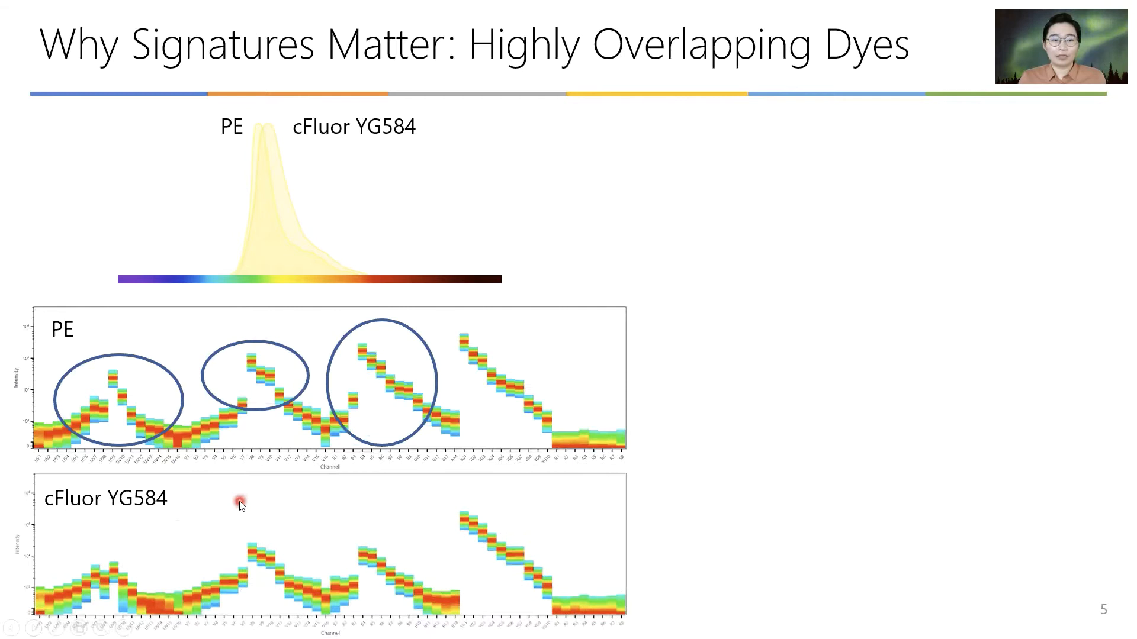
pyautogui.moveTo(238, 518)
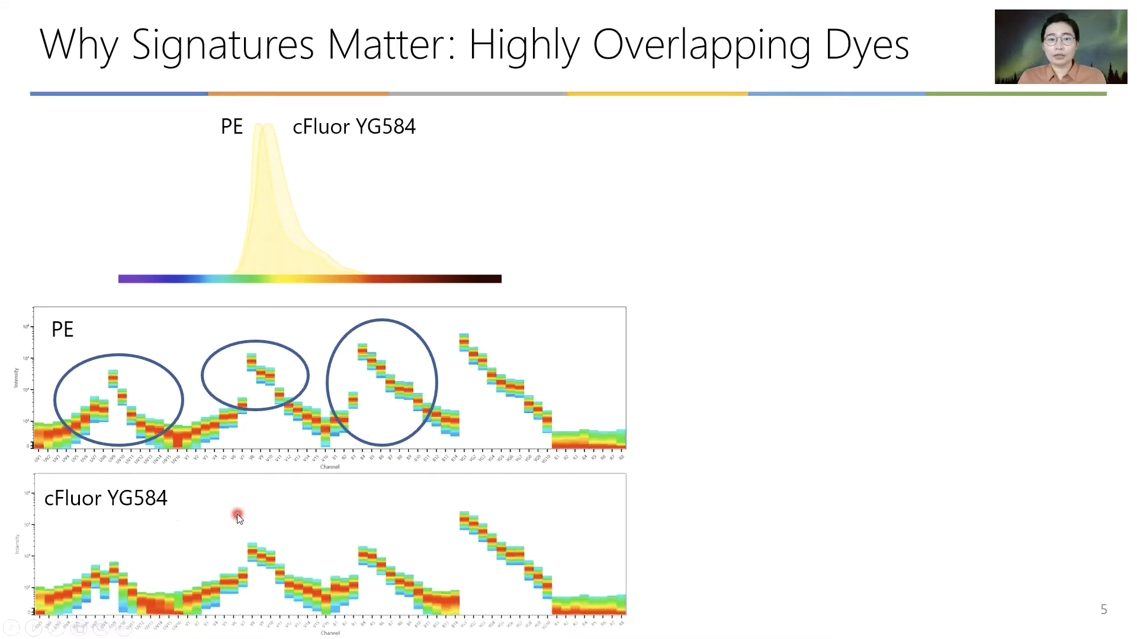
pyautogui.moveTo(667, 315)
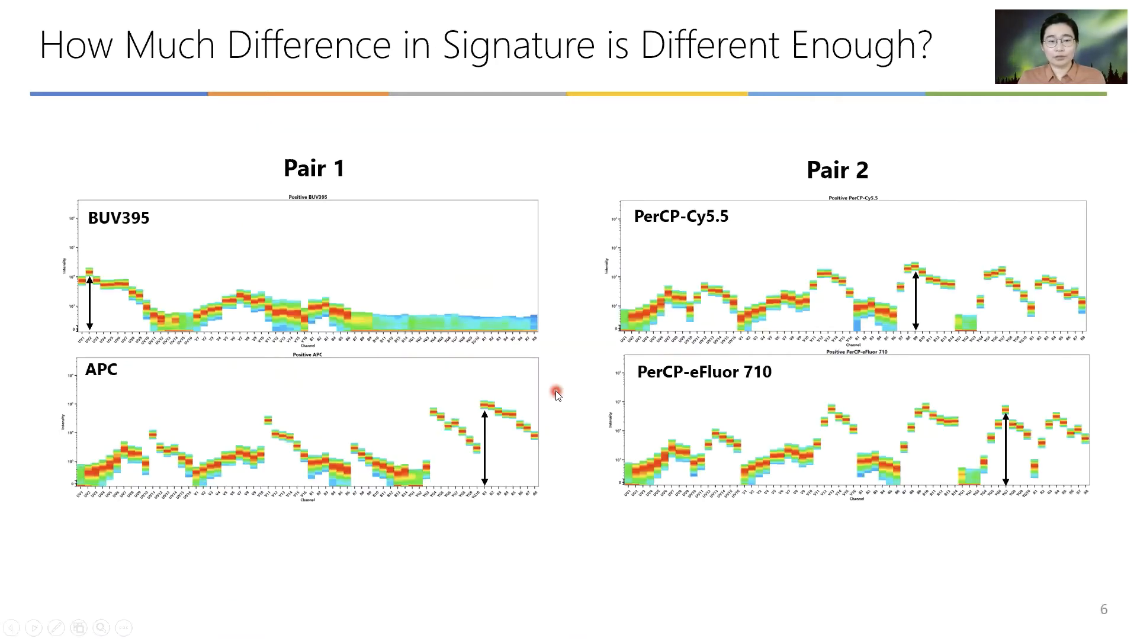
pyautogui.moveTo(463, 280)
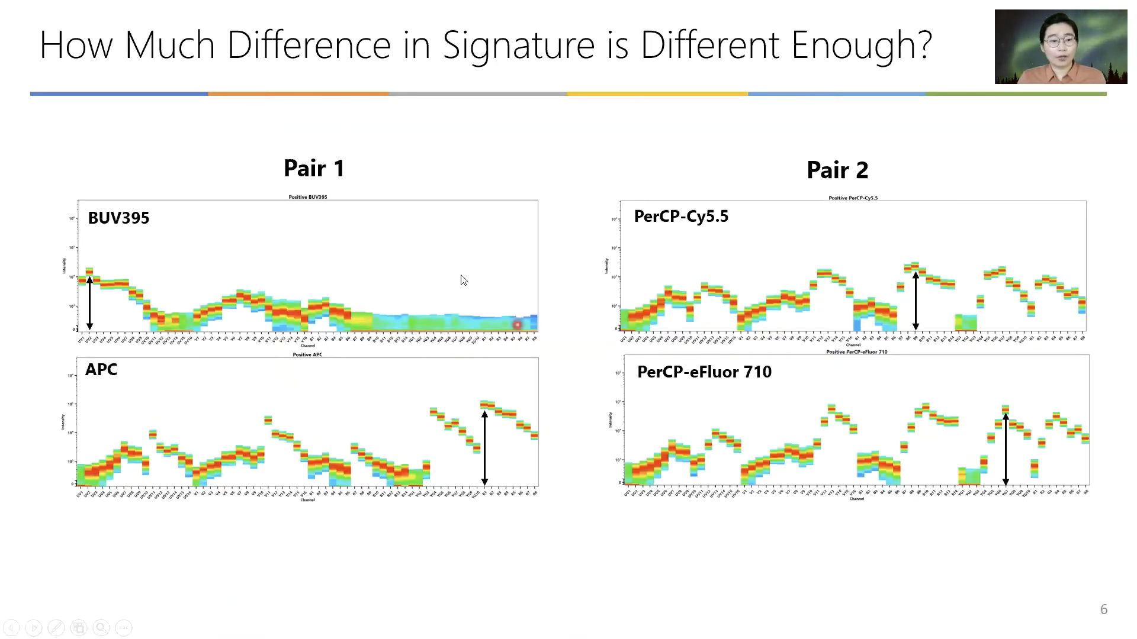
pyautogui.moveTo(109, 256)
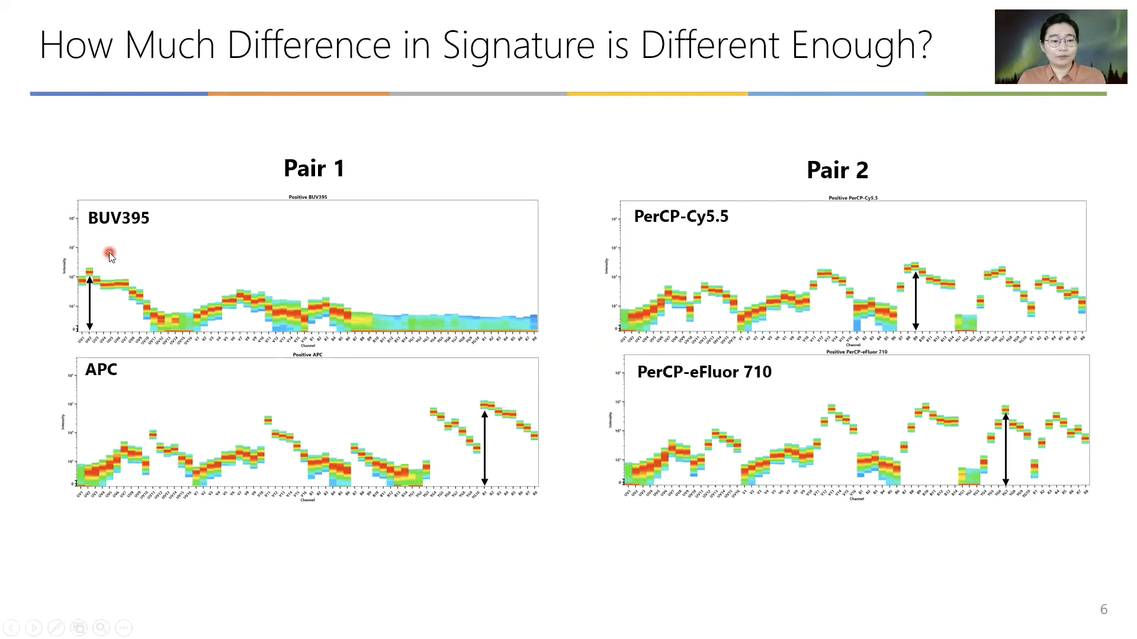
pyautogui.moveTo(112, 257)
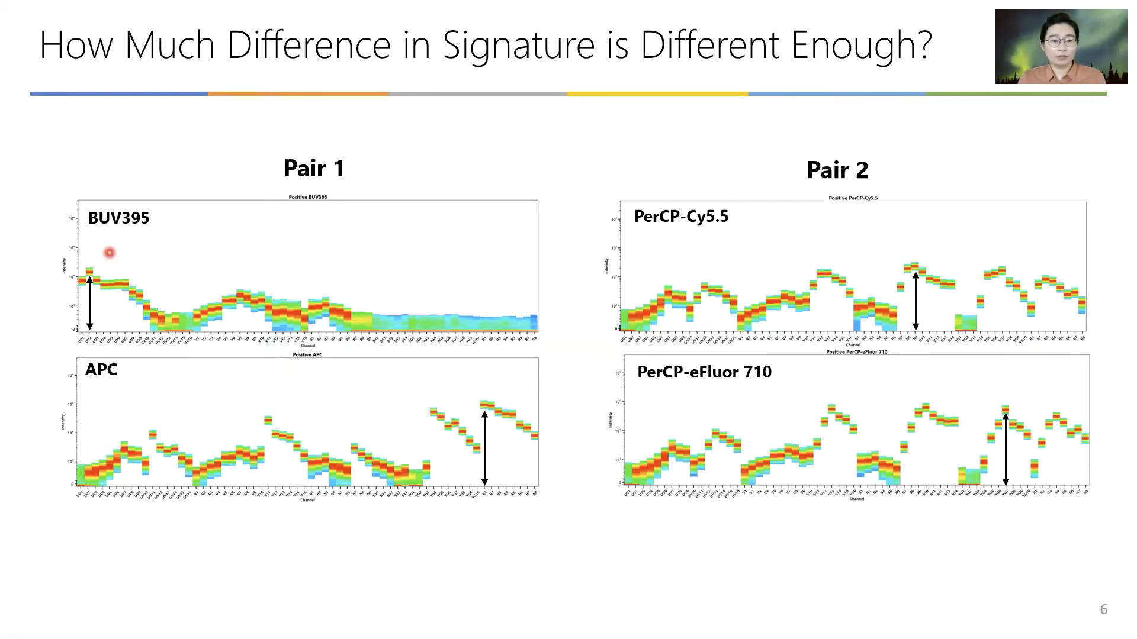
pyautogui.moveTo(158, 263)
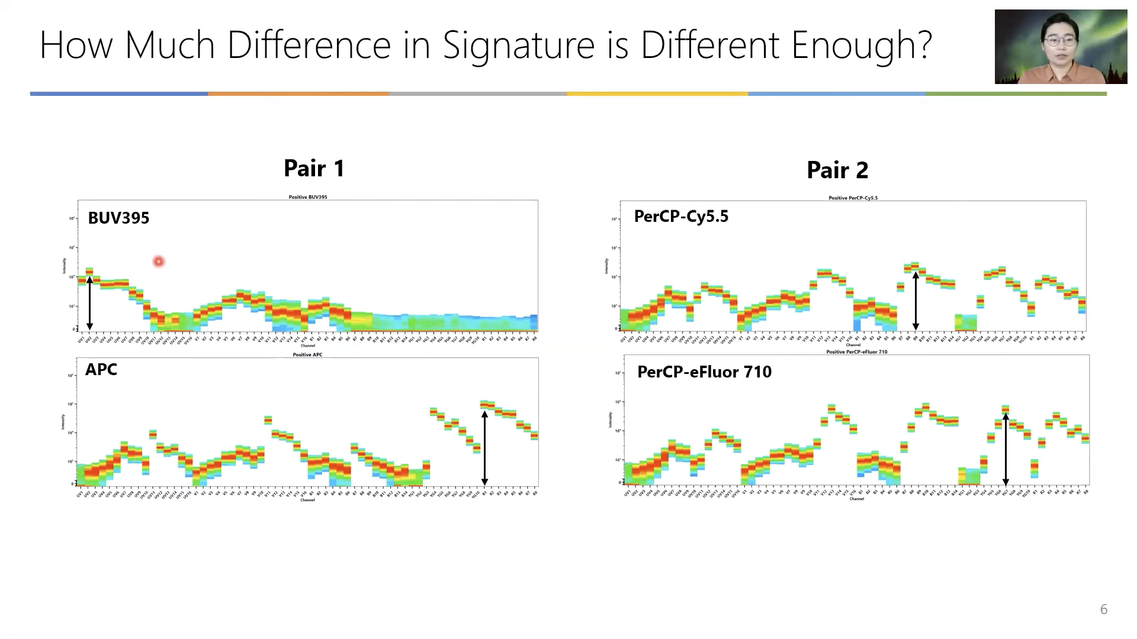
pyautogui.moveTo(103, 304)
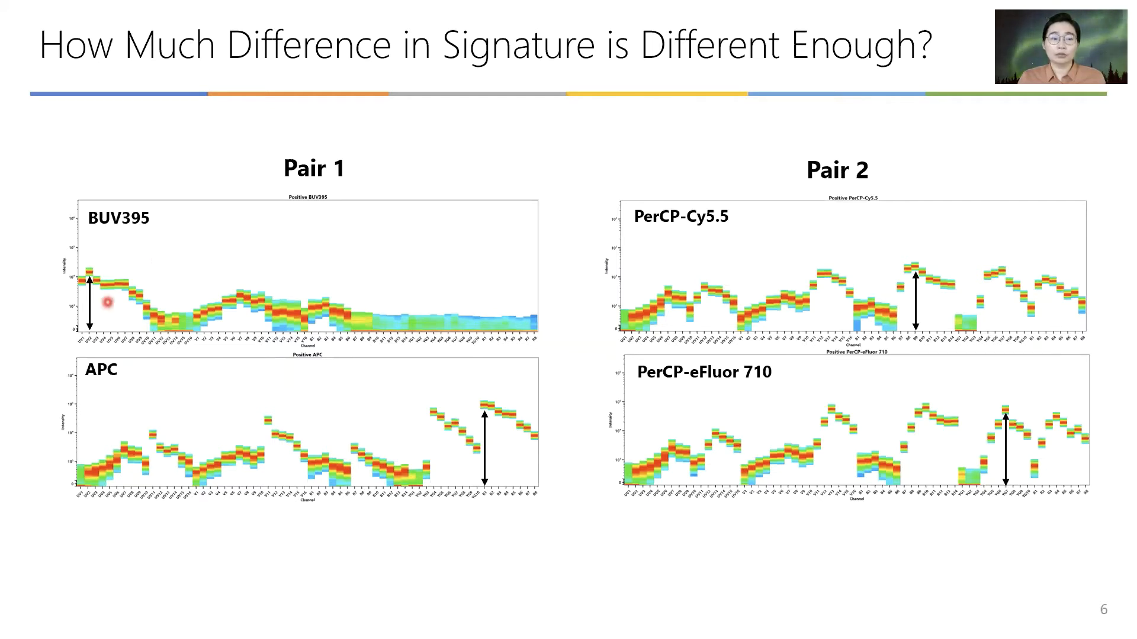
pyautogui.moveTo(1025, 264)
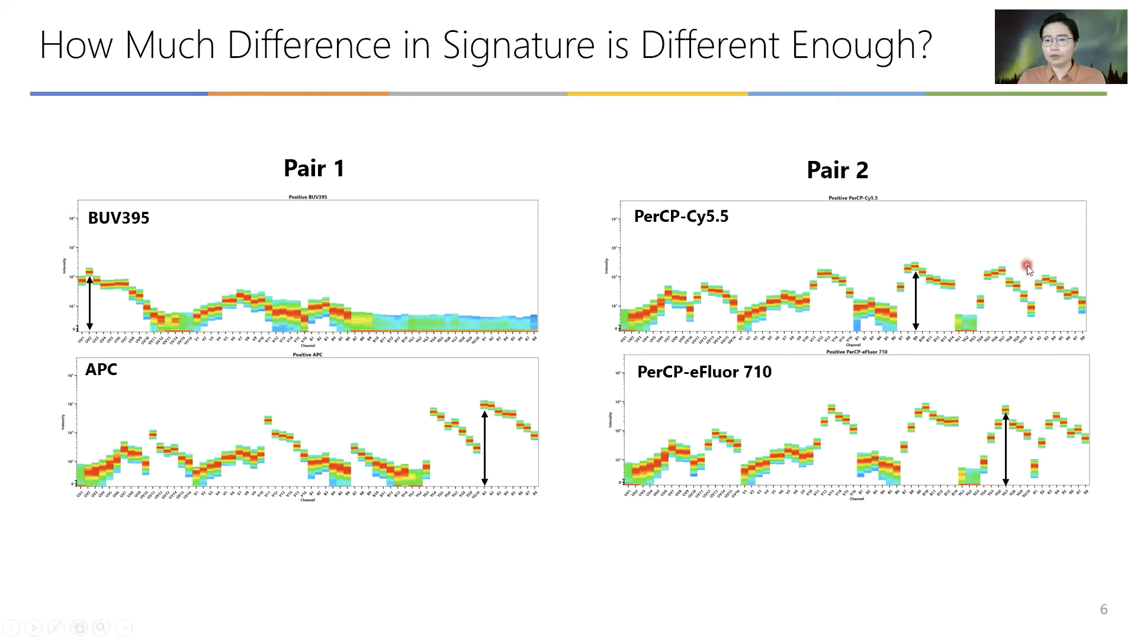
pyautogui.moveTo(1036, 363)
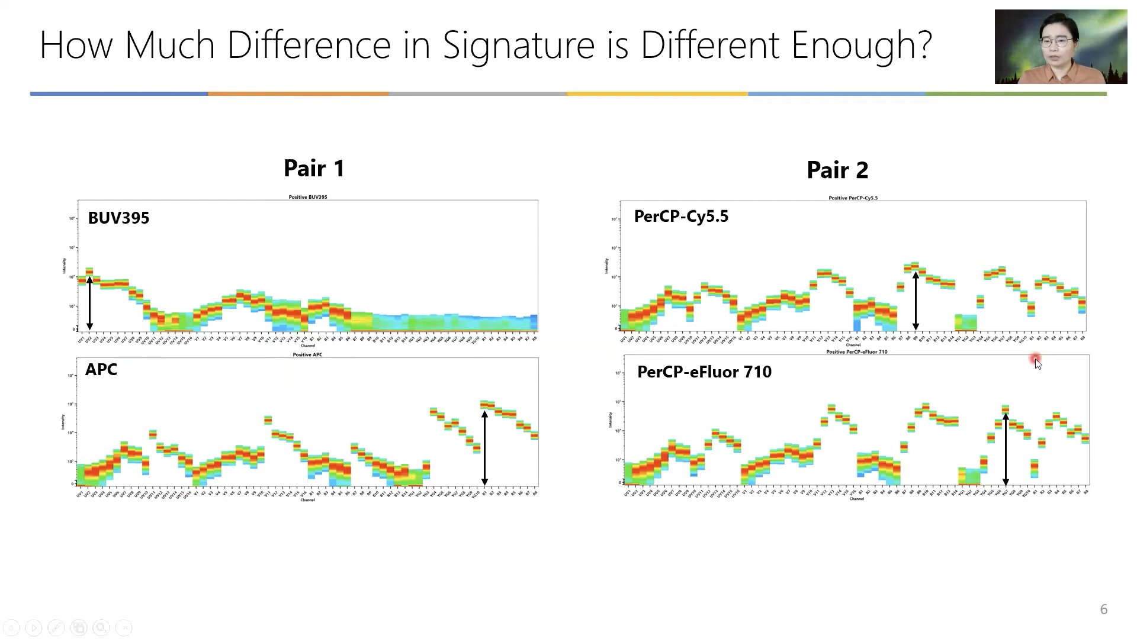
pyautogui.moveTo(753, 394)
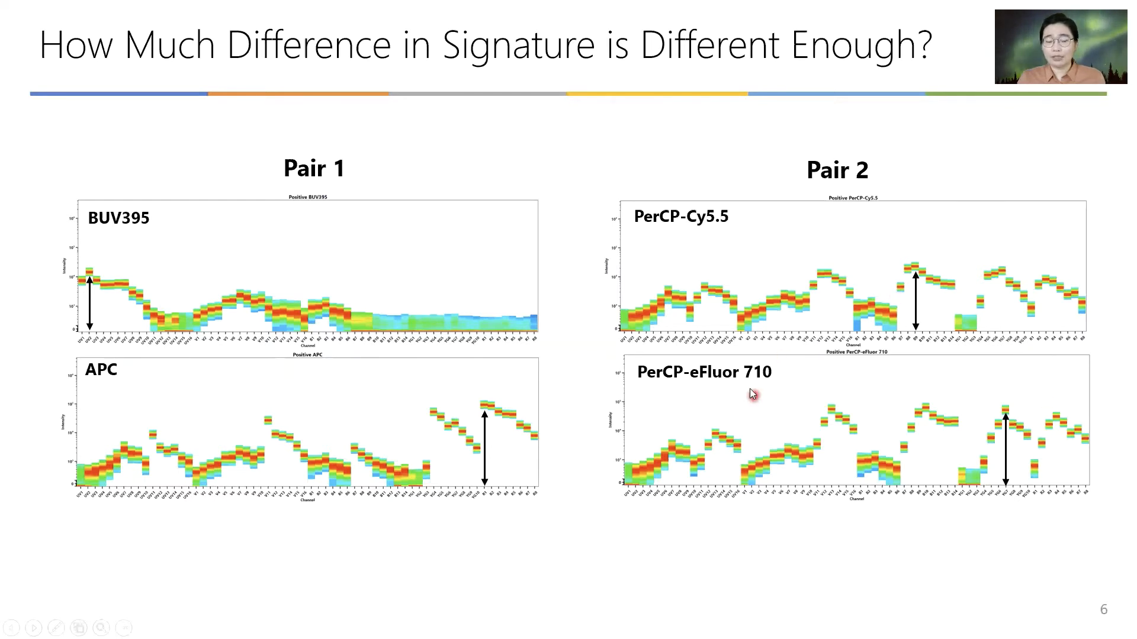
pyautogui.moveTo(1119, 324)
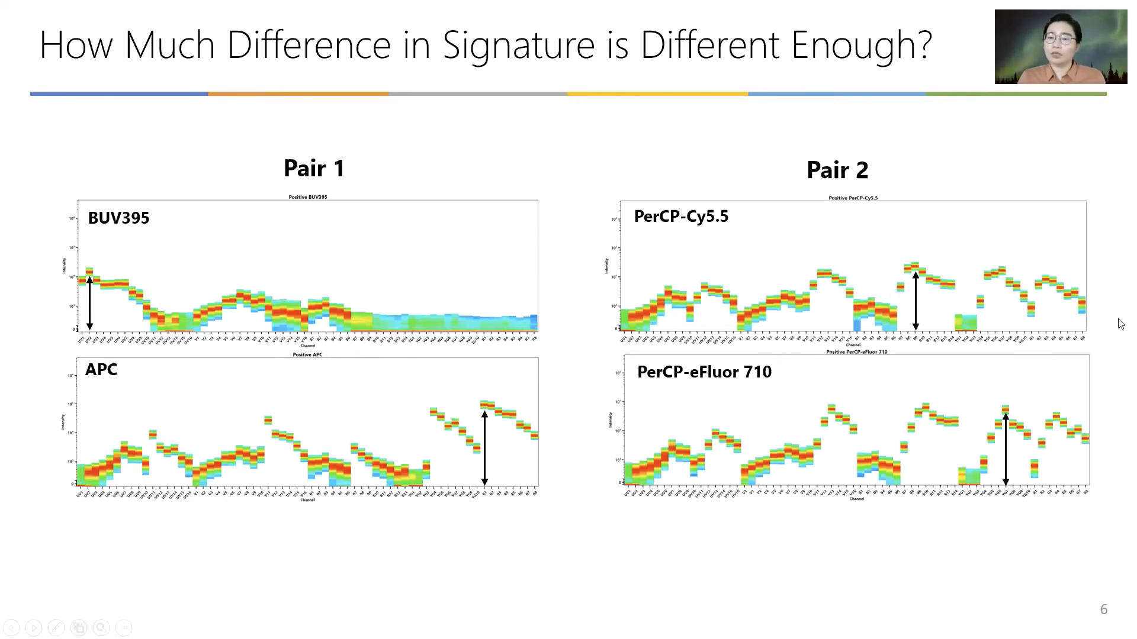
pyautogui.moveTo(939, 326)
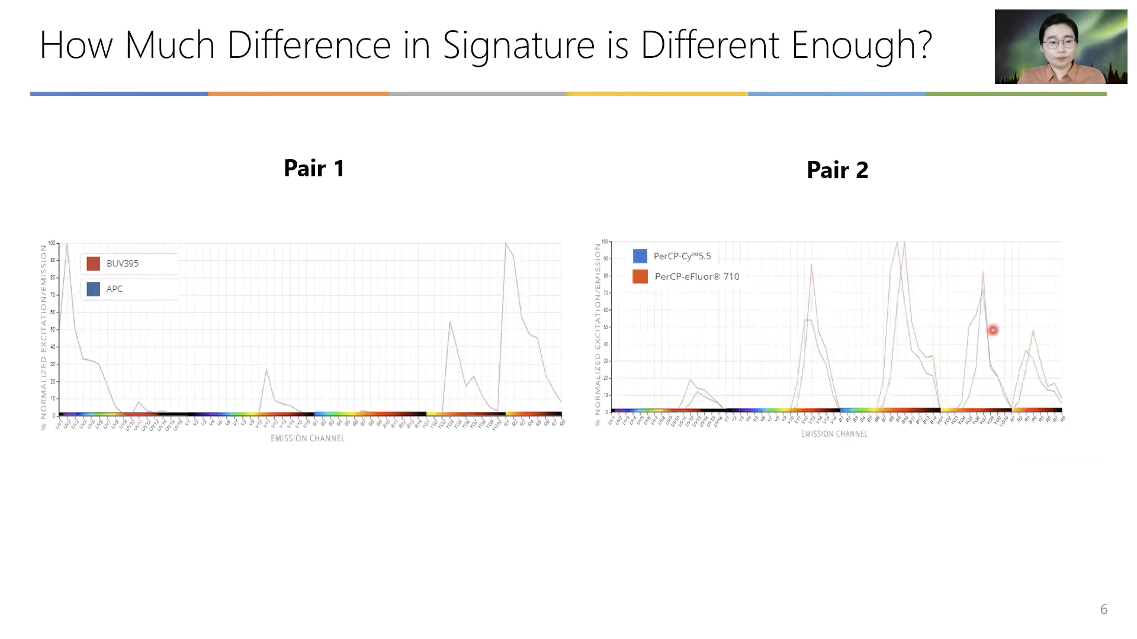
pyautogui.moveTo(393, 287)
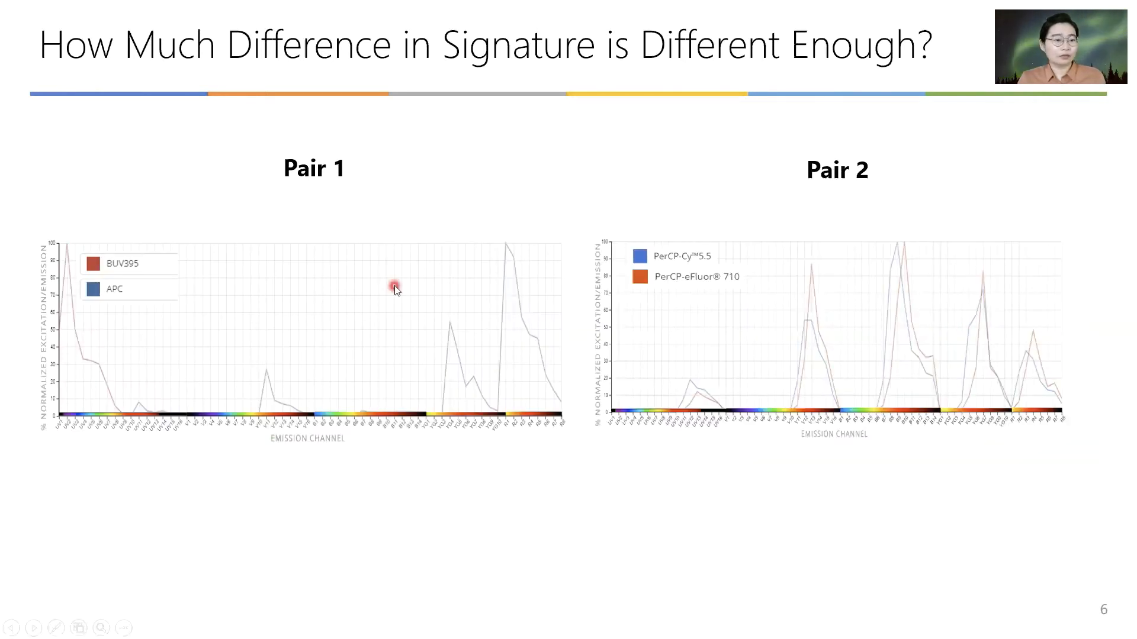
pyautogui.moveTo(165, 269)
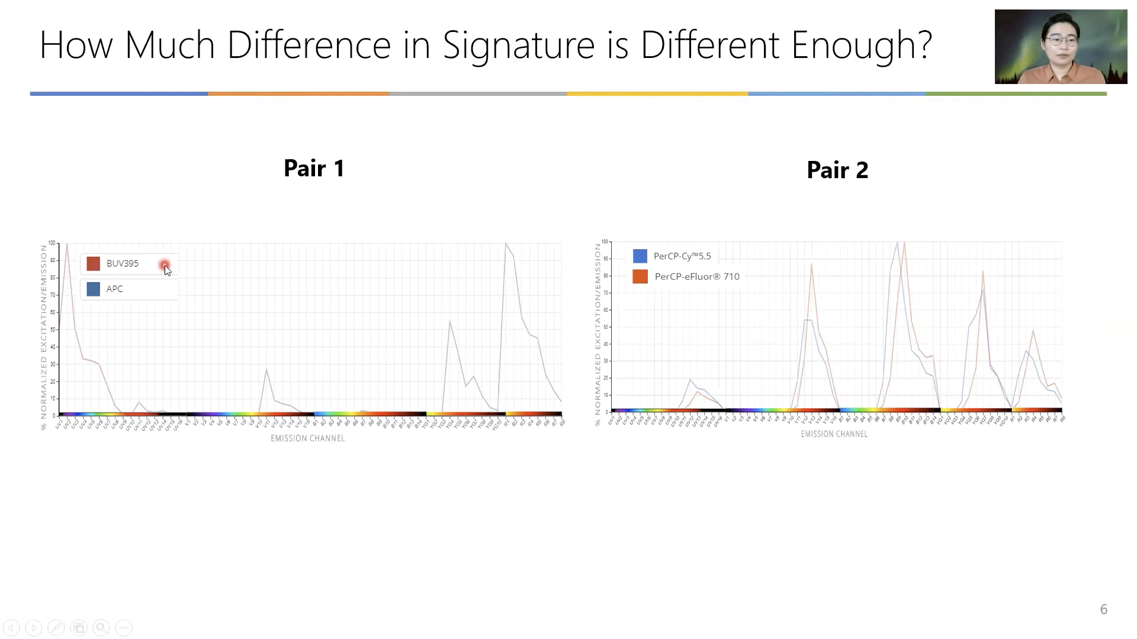
pyautogui.moveTo(570, 335)
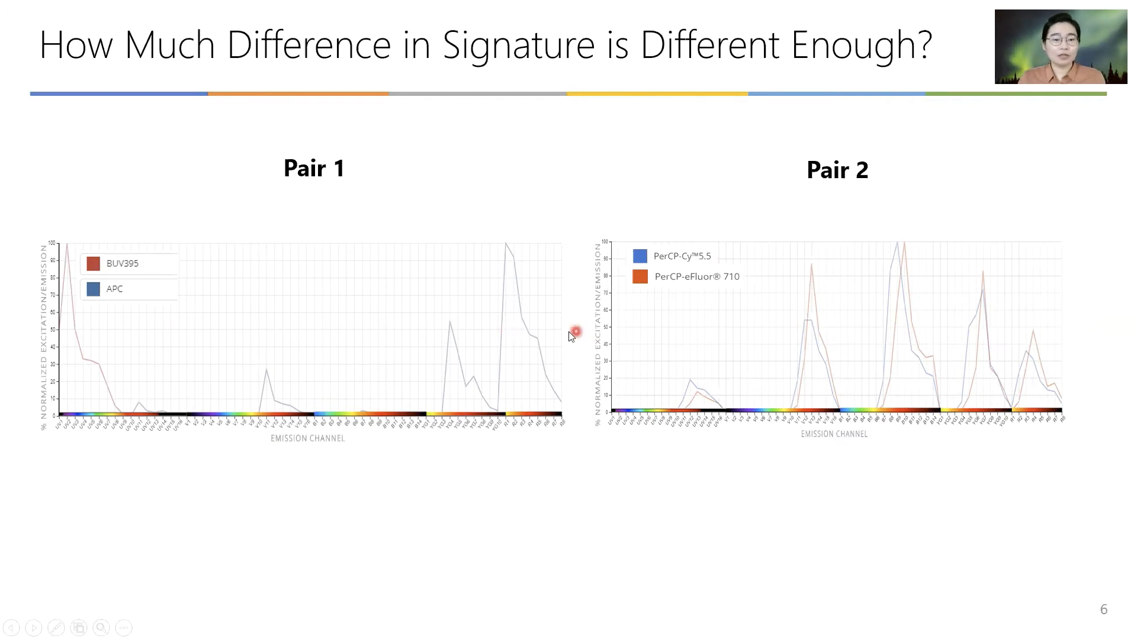
pyautogui.moveTo(810, 335)
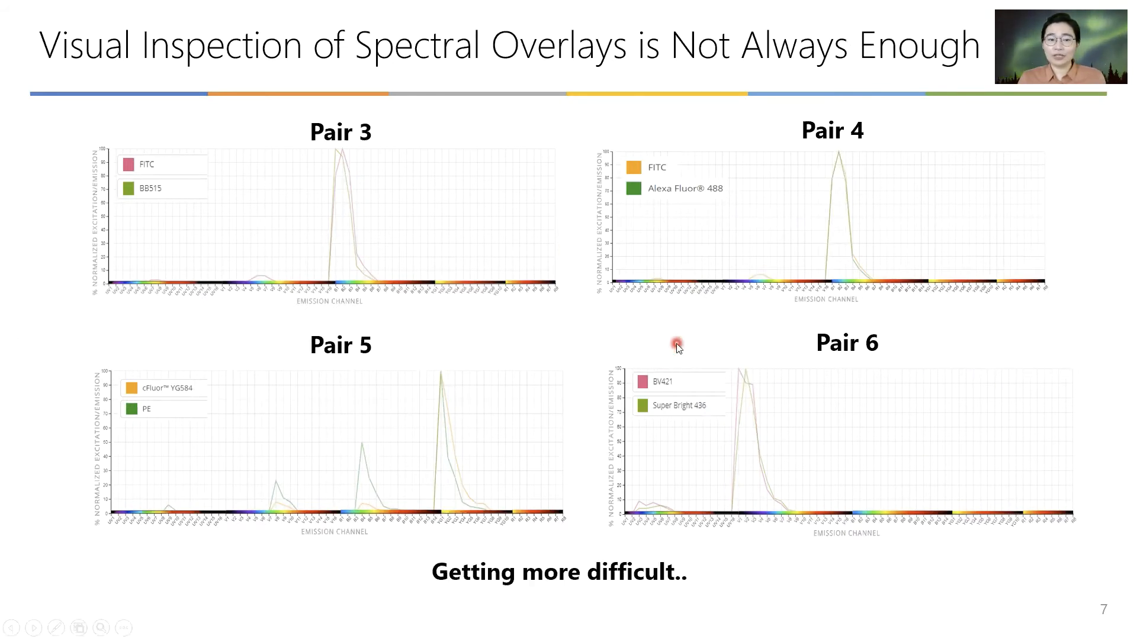
pyautogui.moveTo(696, 340)
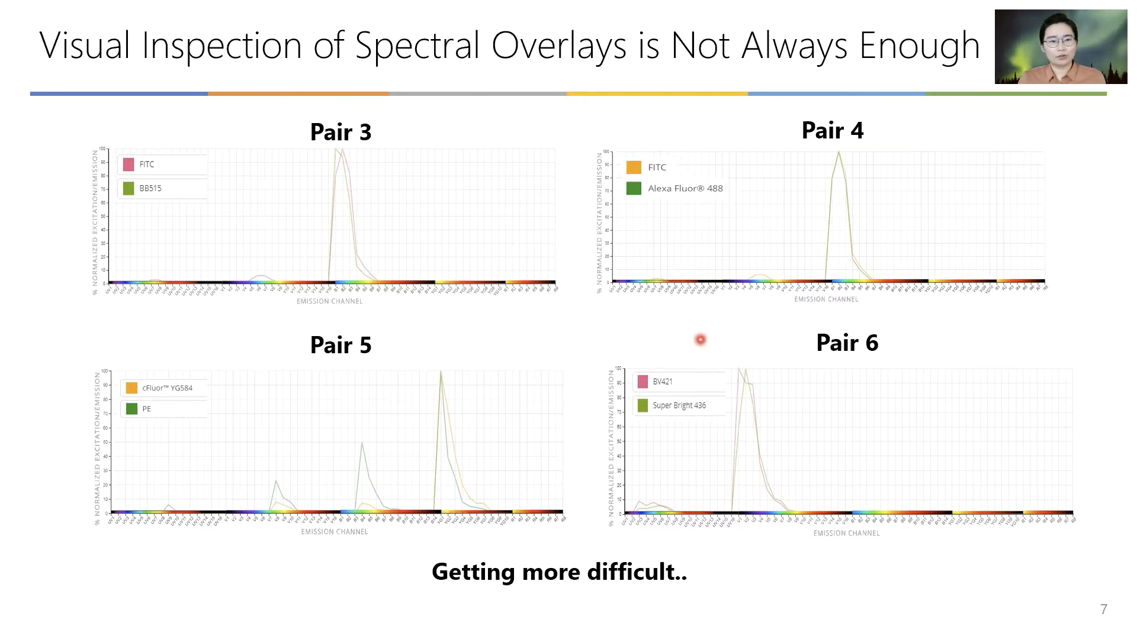
pyautogui.moveTo(624, 331)
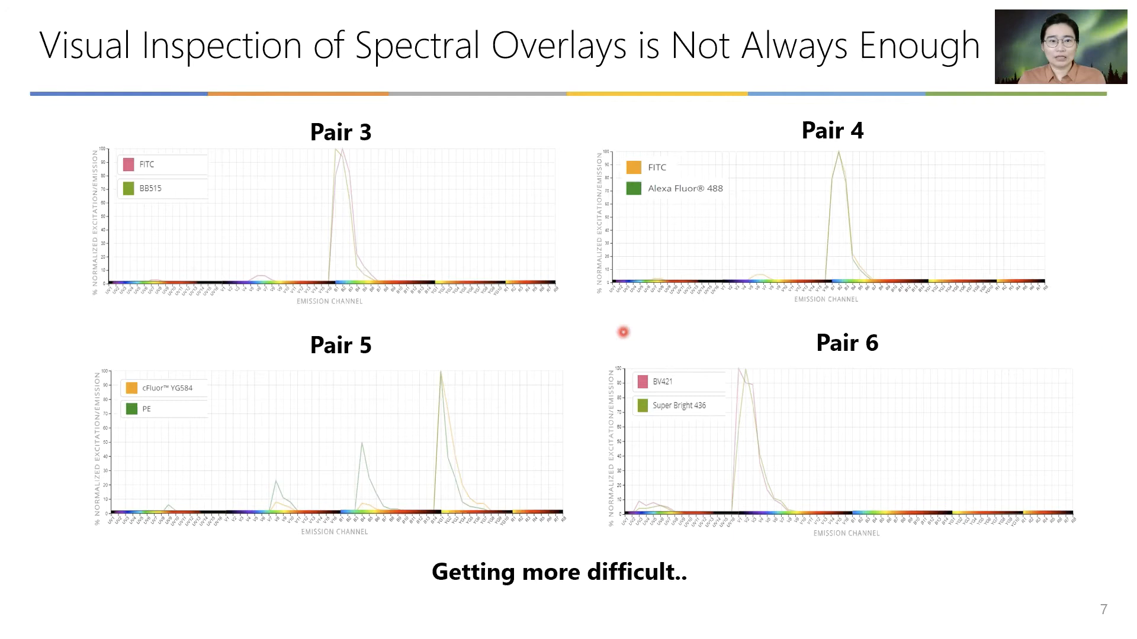
pyautogui.moveTo(402, 251)
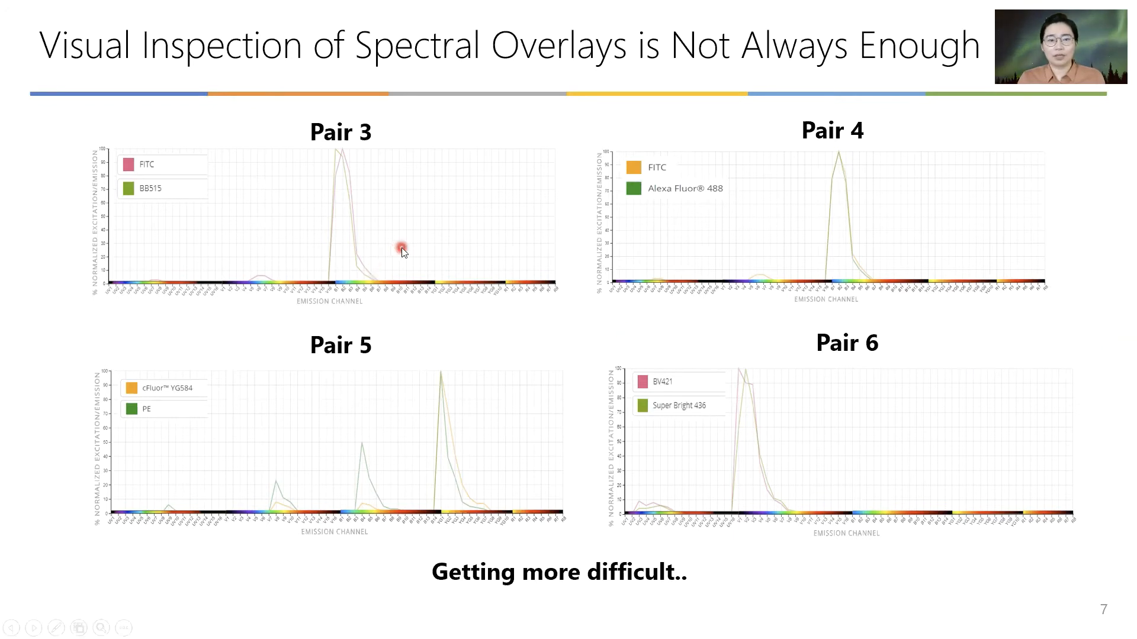
pyautogui.moveTo(508, 339)
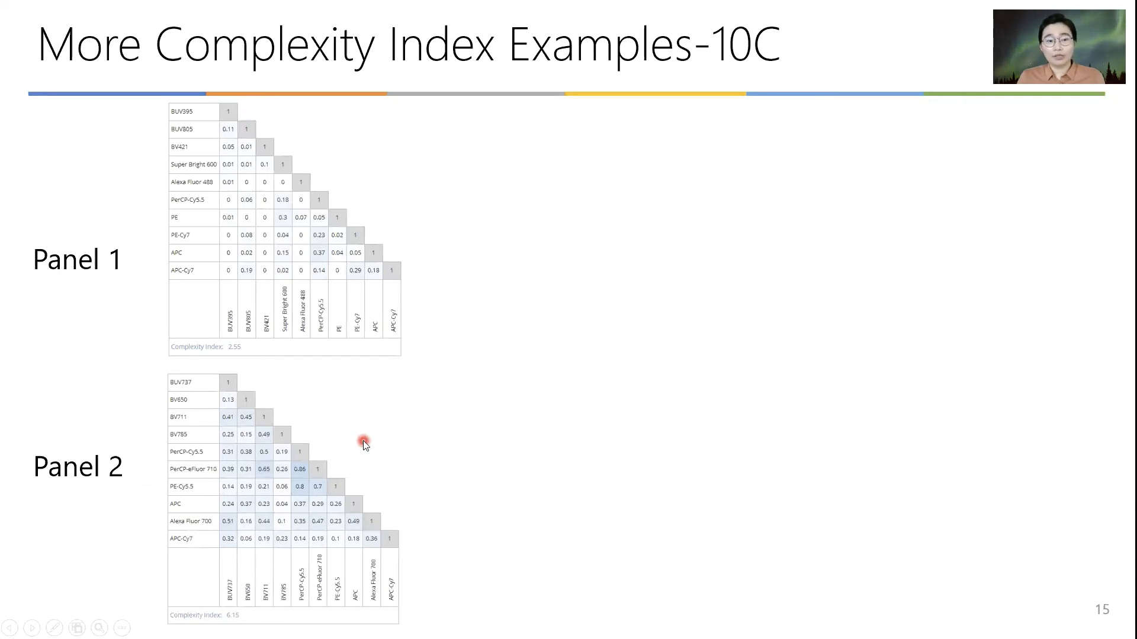
pyautogui.moveTo(419, 215)
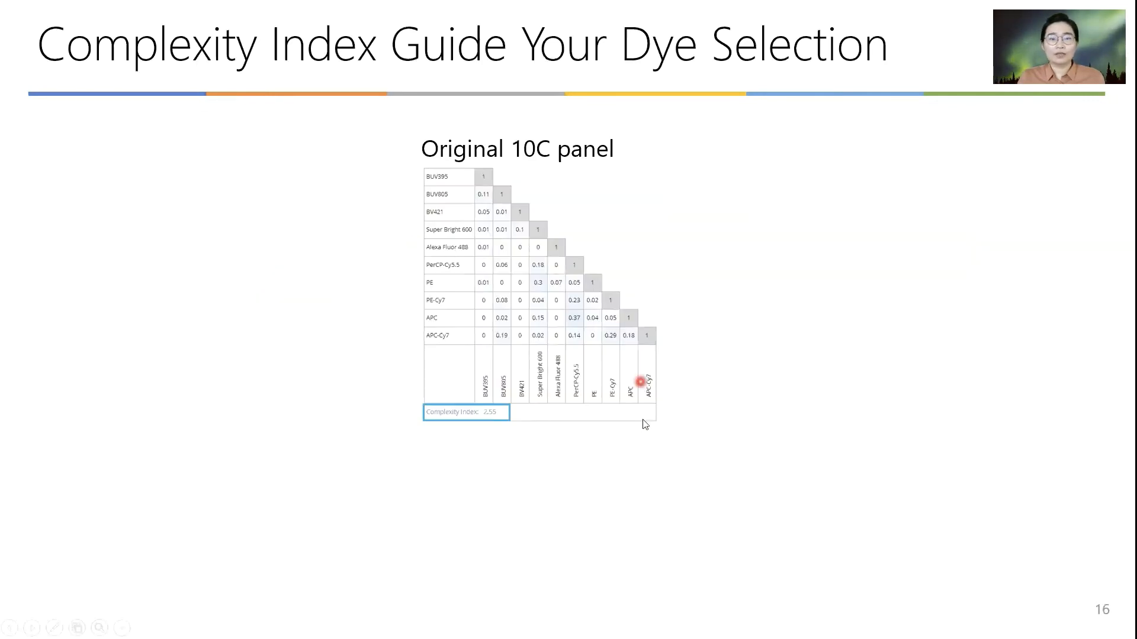
pyautogui.moveTo(554, 298)
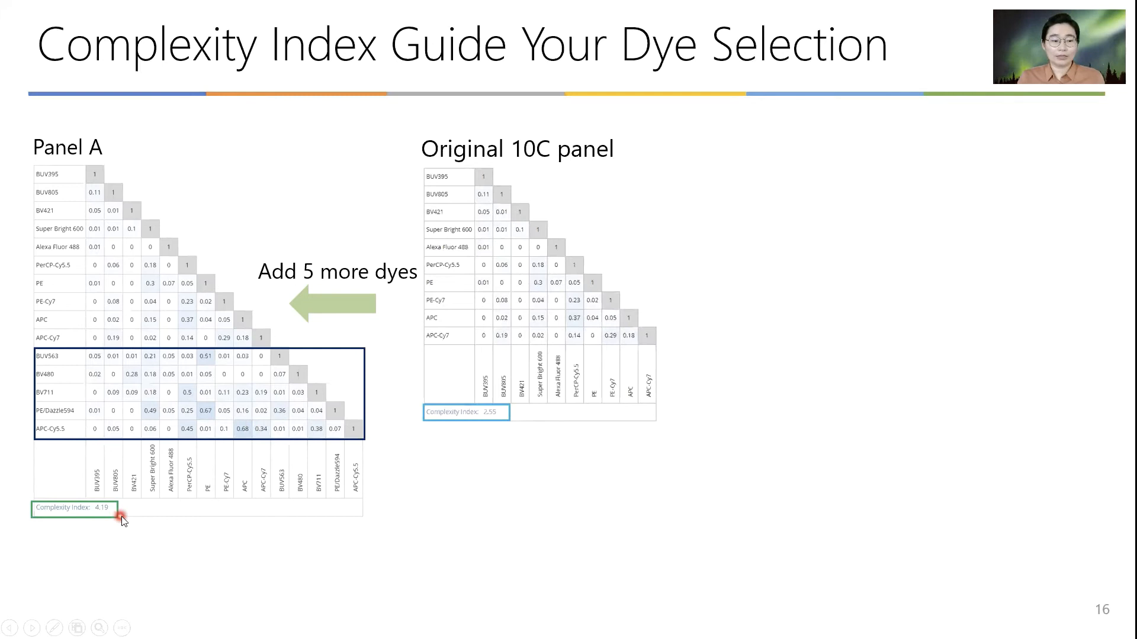
pyautogui.moveTo(734, 446)
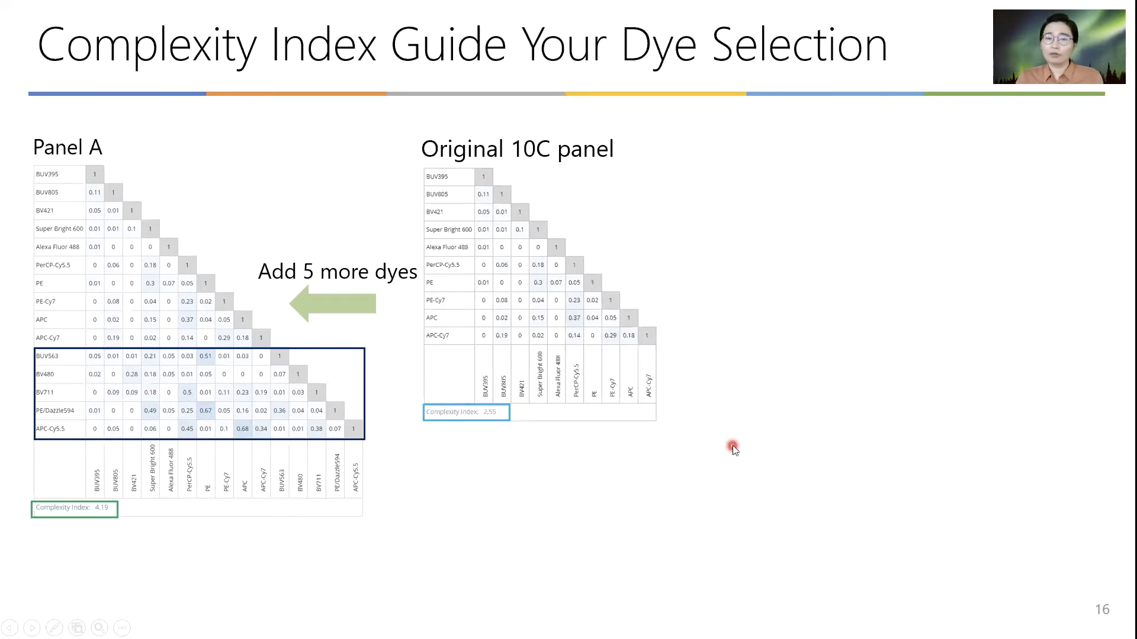
pyautogui.moveTo(732, 447)
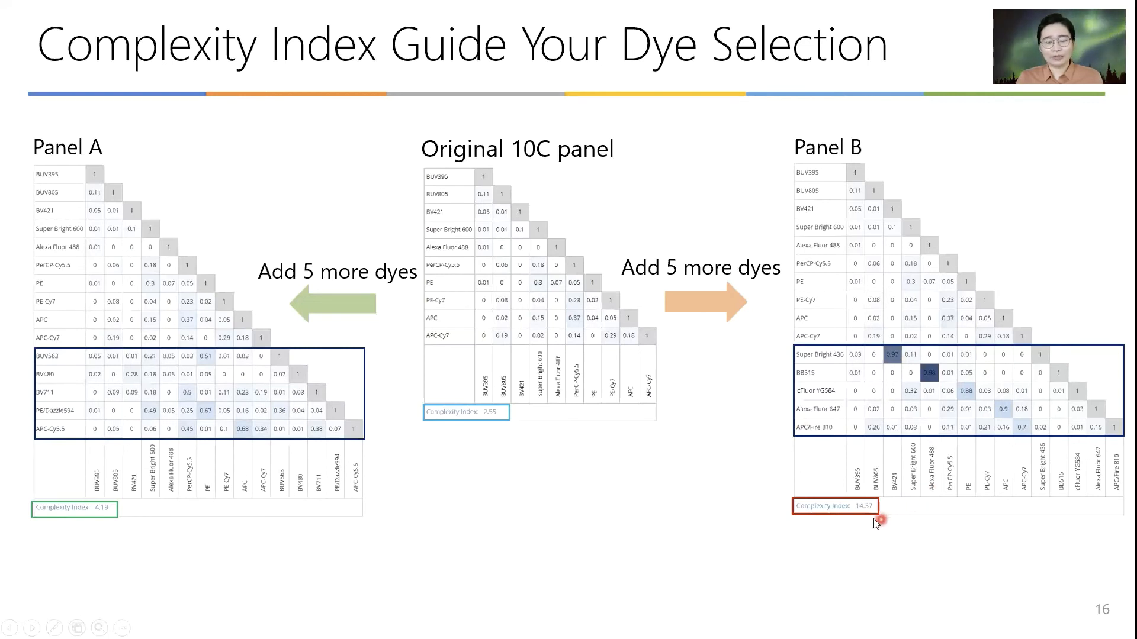
pyautogui.moveTo(875, 522)
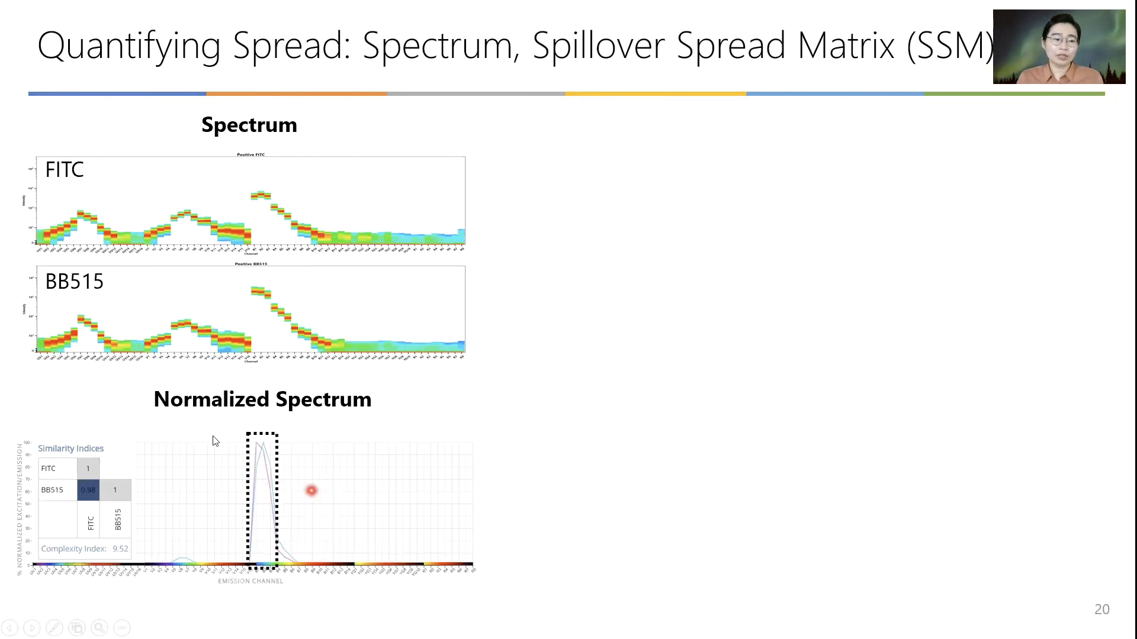
pyautogui.moveTo(113, 492)
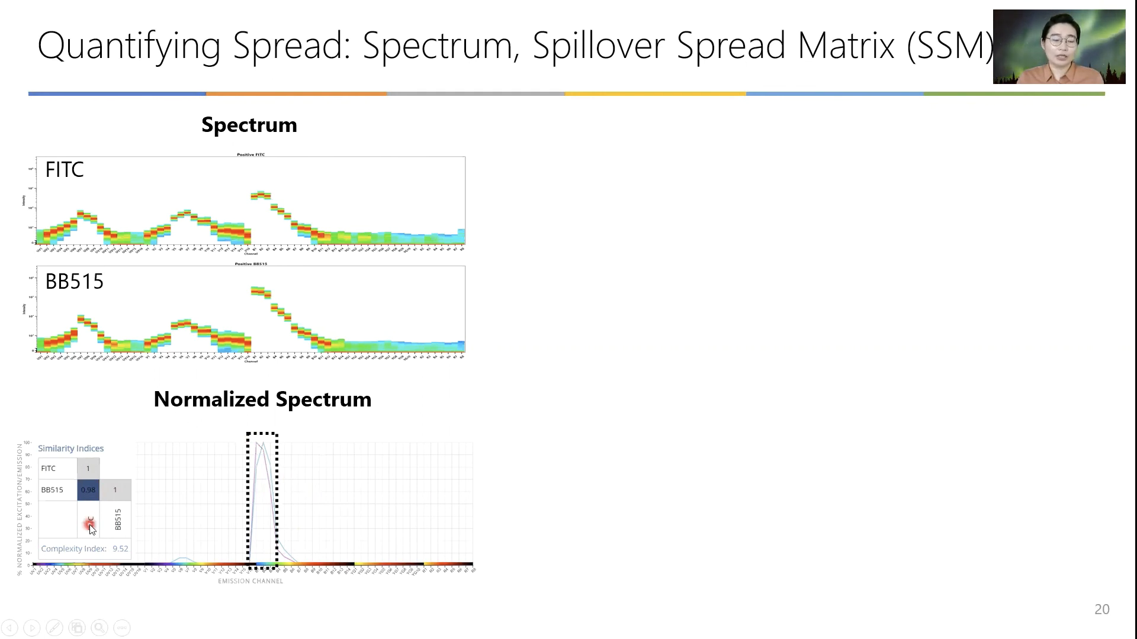
pyautogui.moveTo(288, 511)
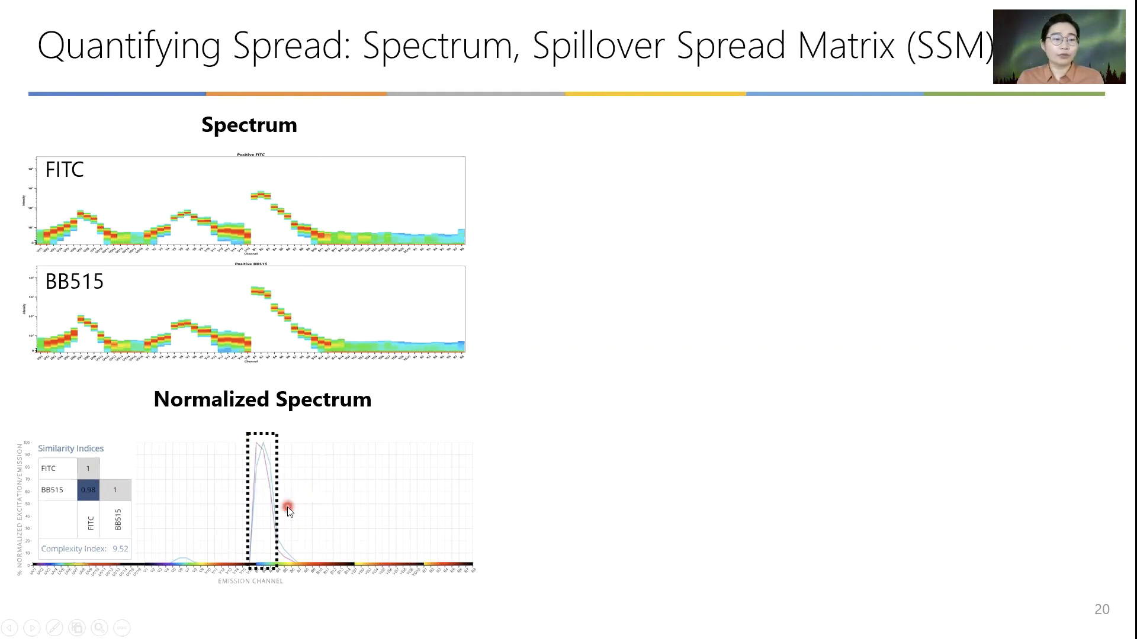
pyautogui.moveTo(285, 477)
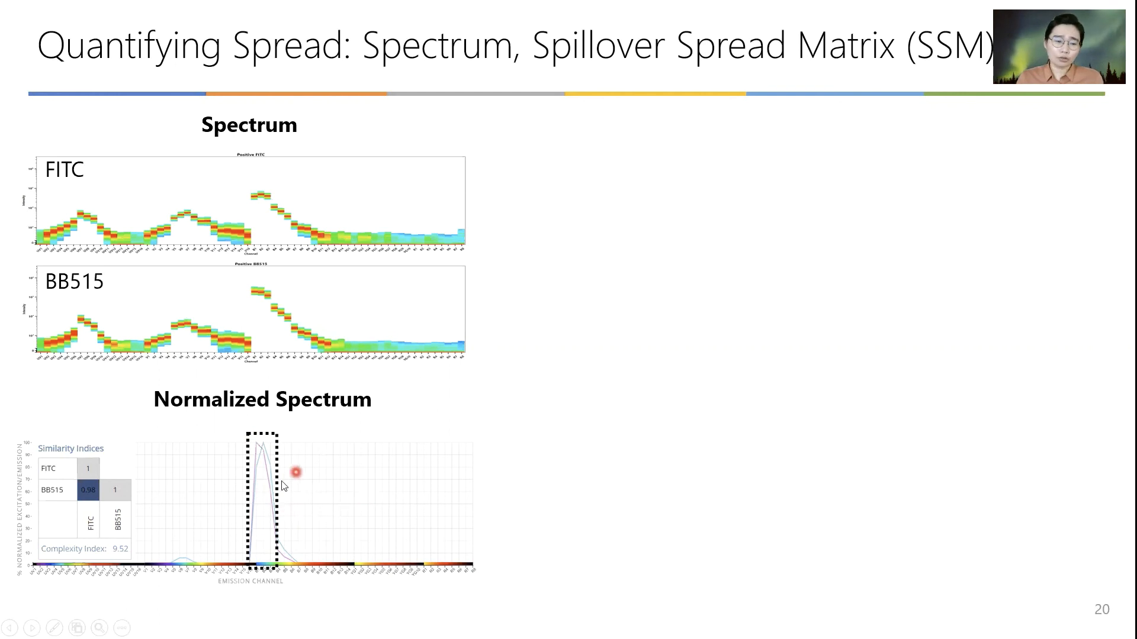
pyautogui.moveTo(405, 426)
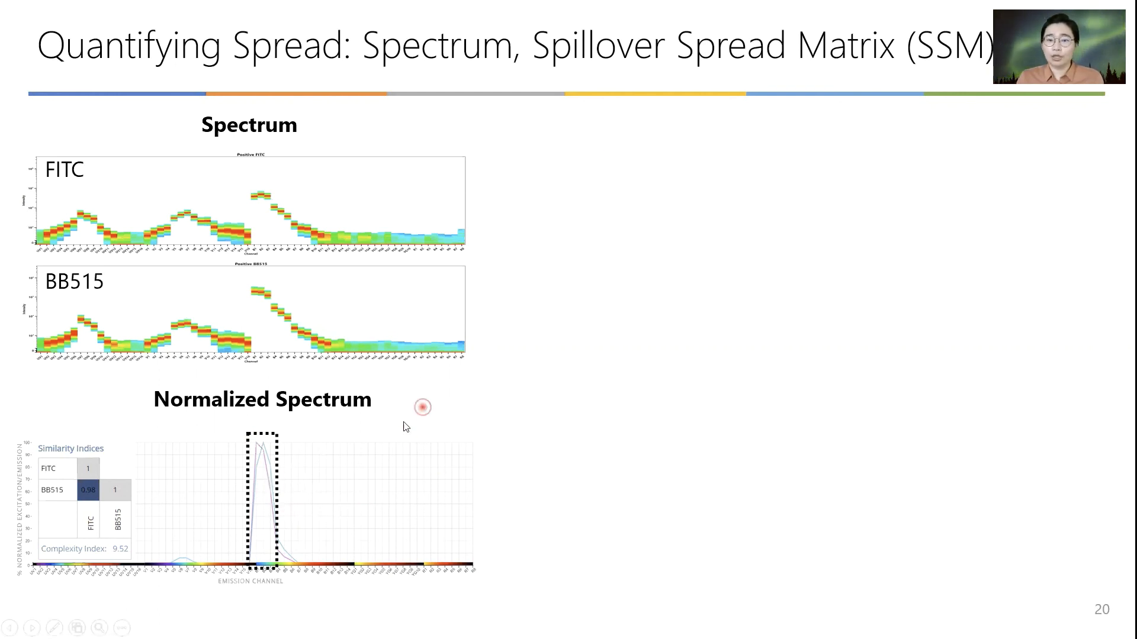